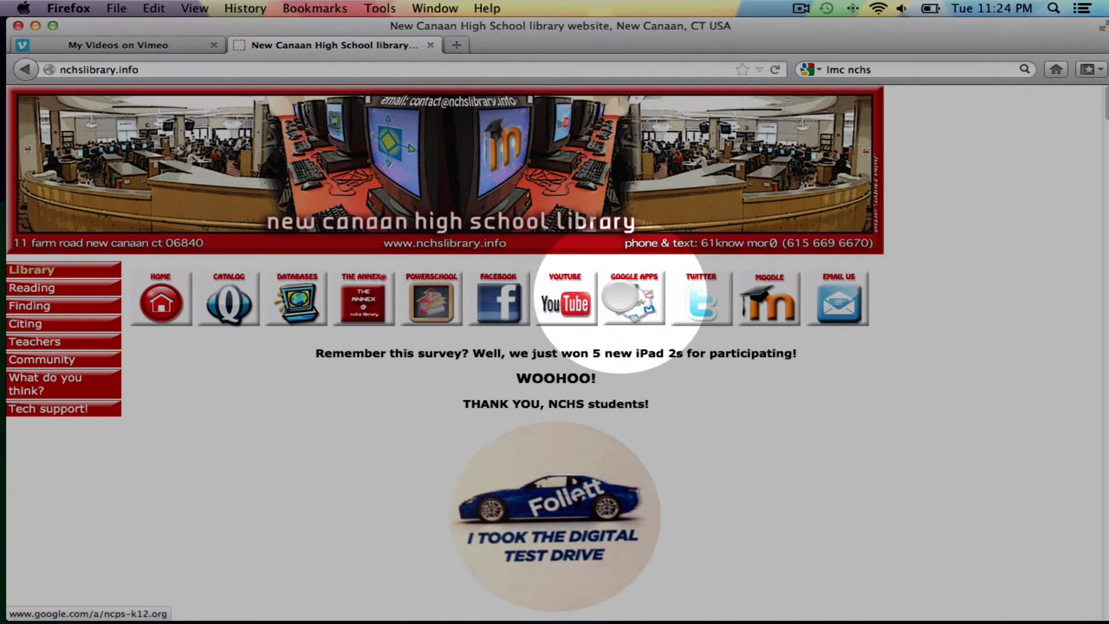
Sign in to the school district's Google Apps account from the library website
left_click(631, 298)
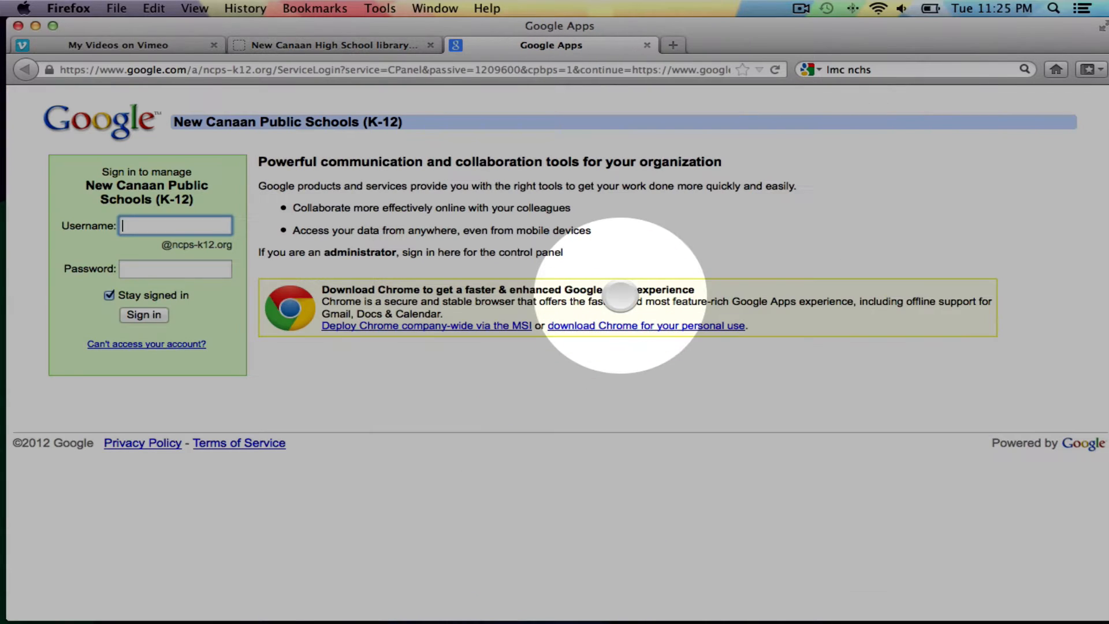
left_click(144, 315)
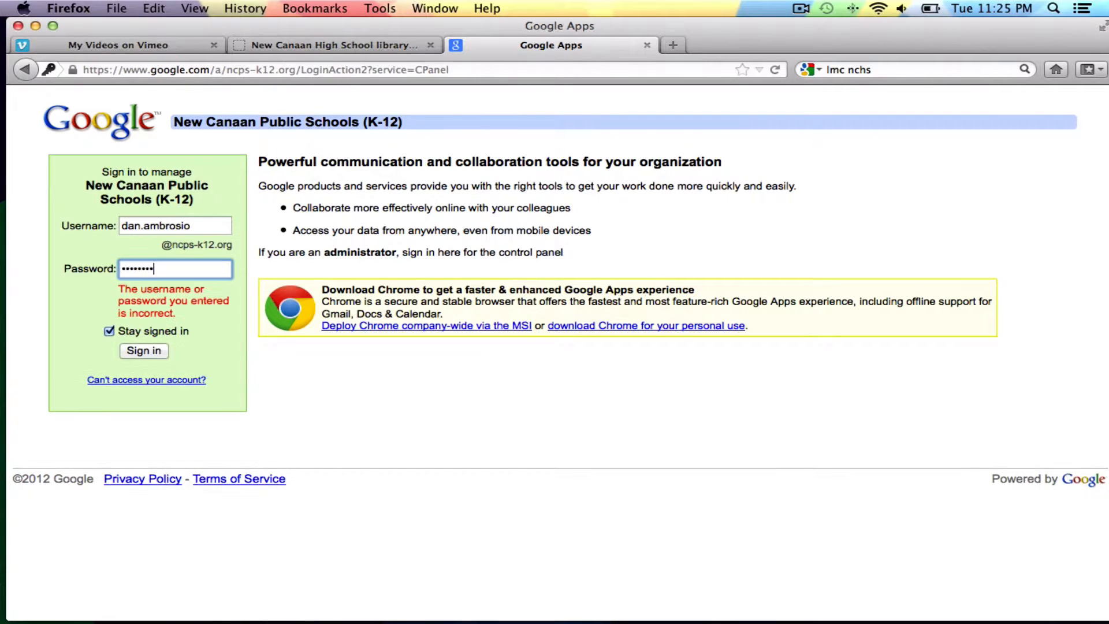
left_click(144, 350)
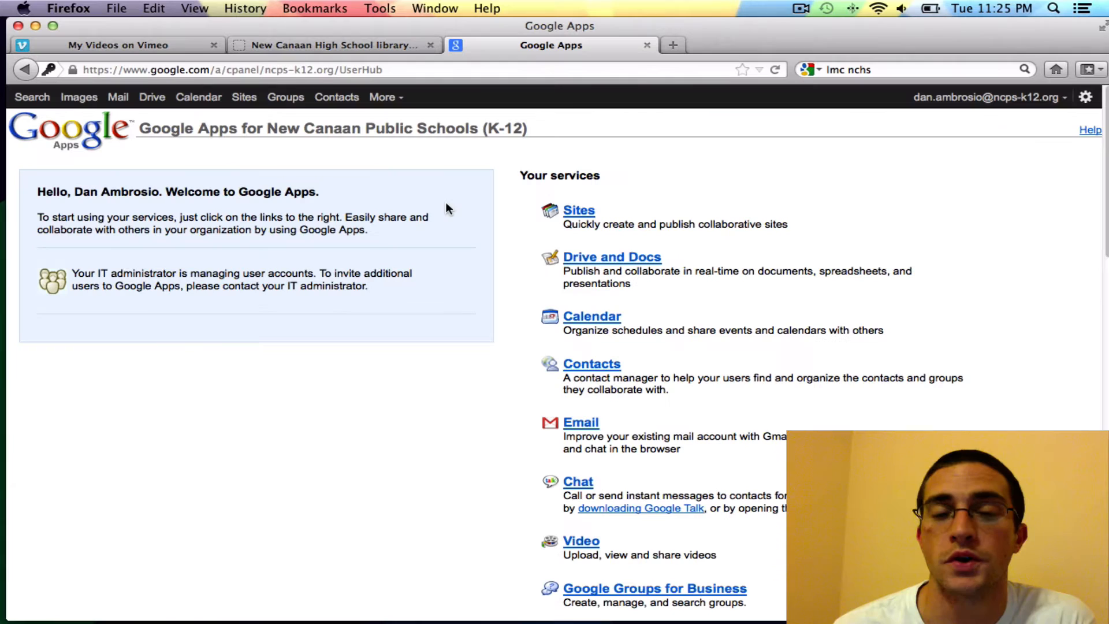
mouse_move(442, 201)
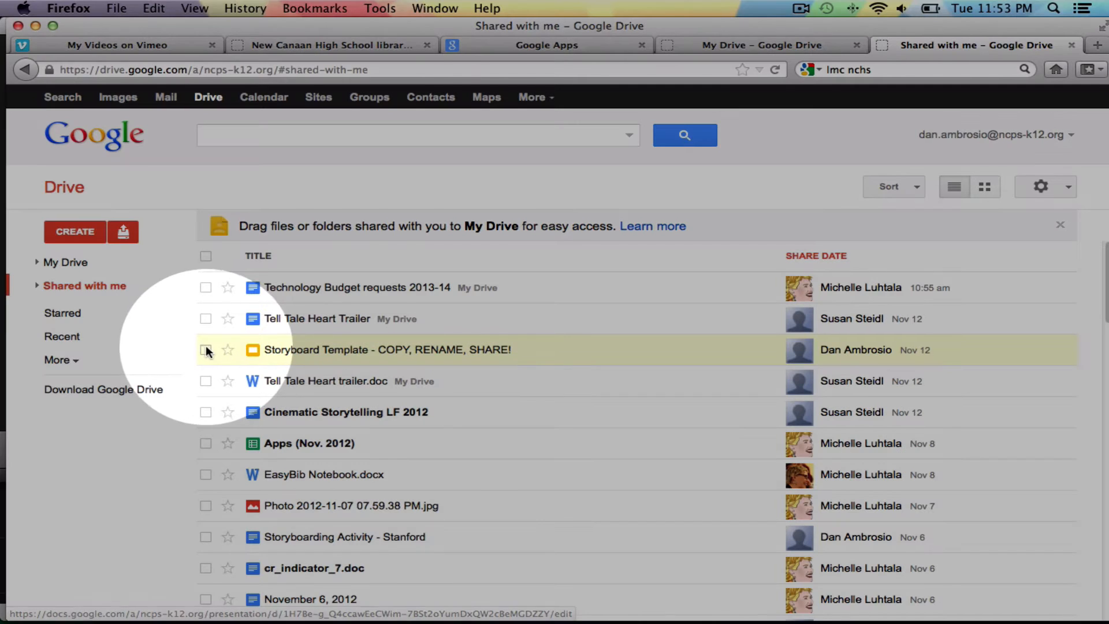
Duplicate the Storyboard Template presentation and return to the My Drive file list
left_click(206, 350)
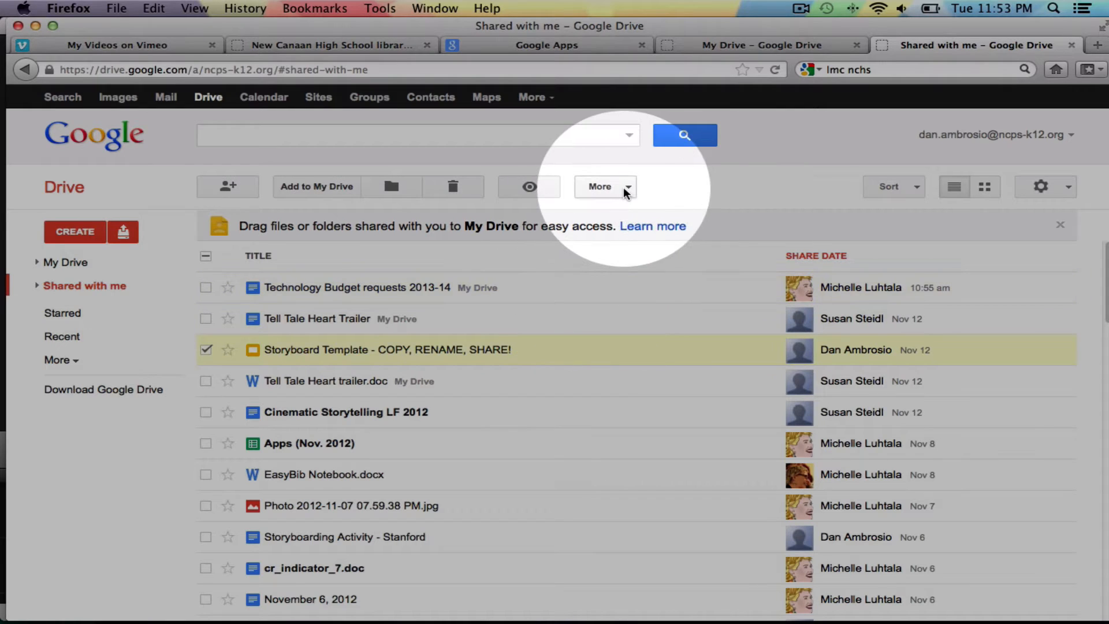
left_click(605, 186)
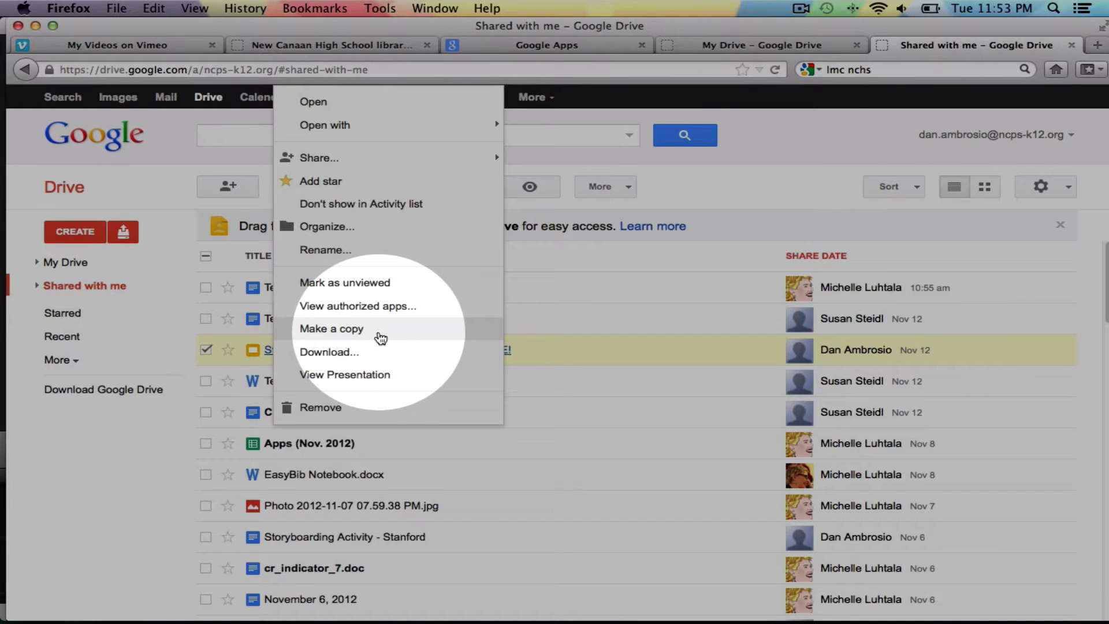
left_click(331, 328)
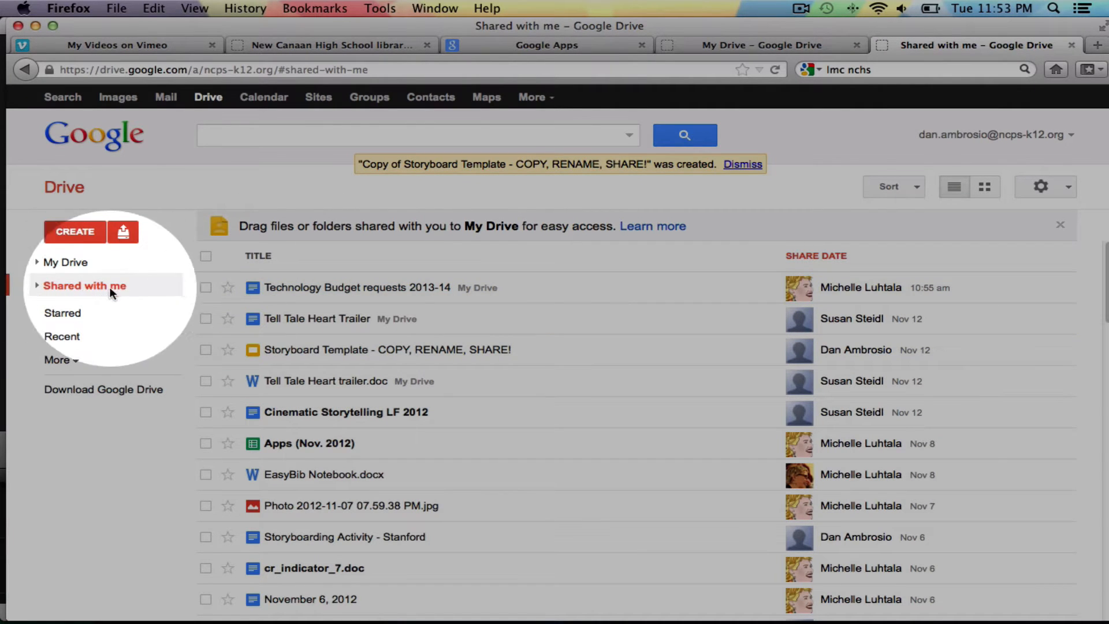
left_click(67, 261)
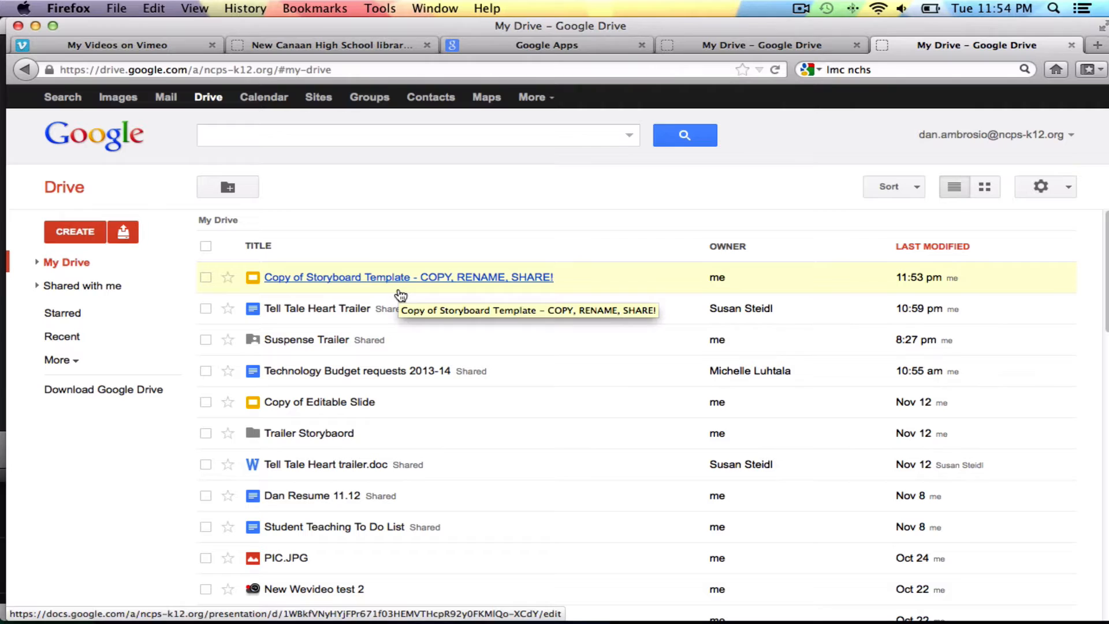
Rename the copied template to 'Group 1 - Tell Tale Heart'
left_click(205, 277)
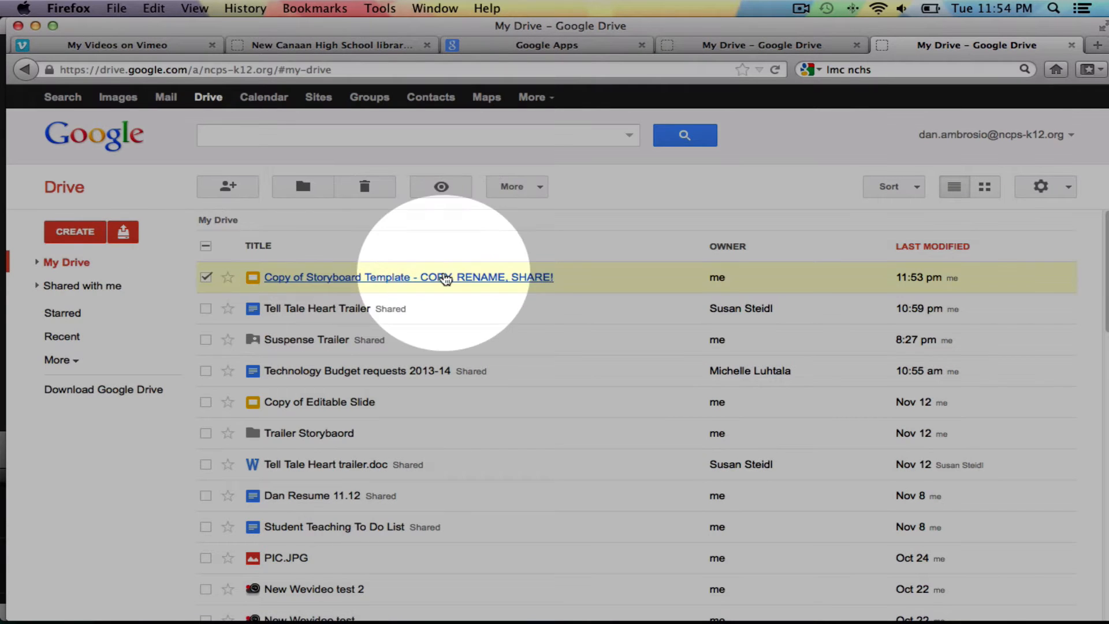
left_click(516, 186)
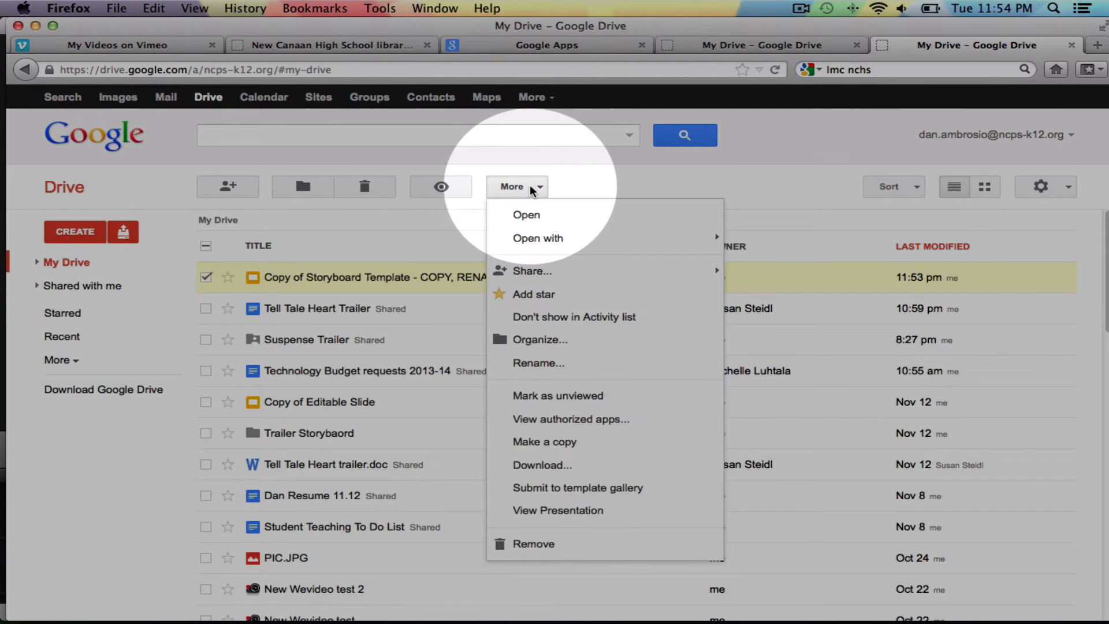
mouse_move(539, 363)
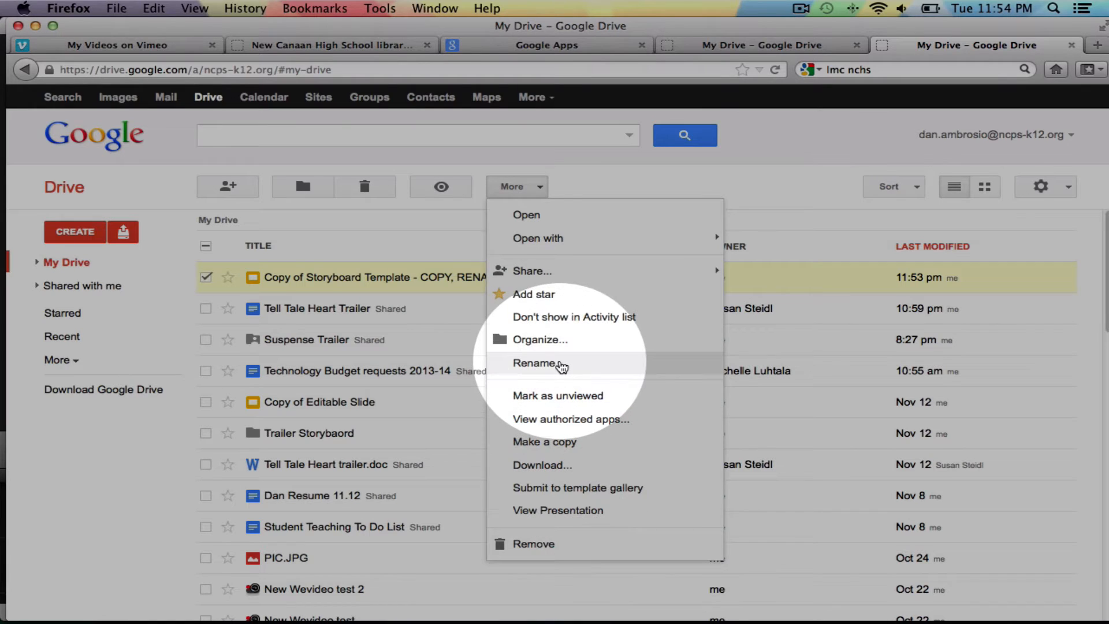
left_click(536, 363)
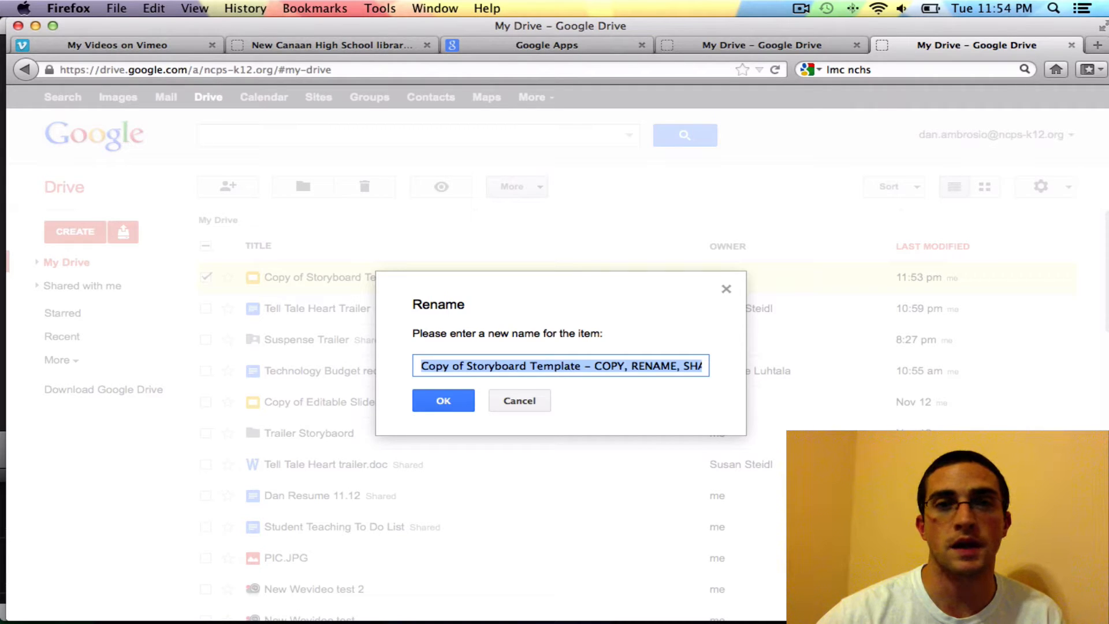
type("Group 1 -")
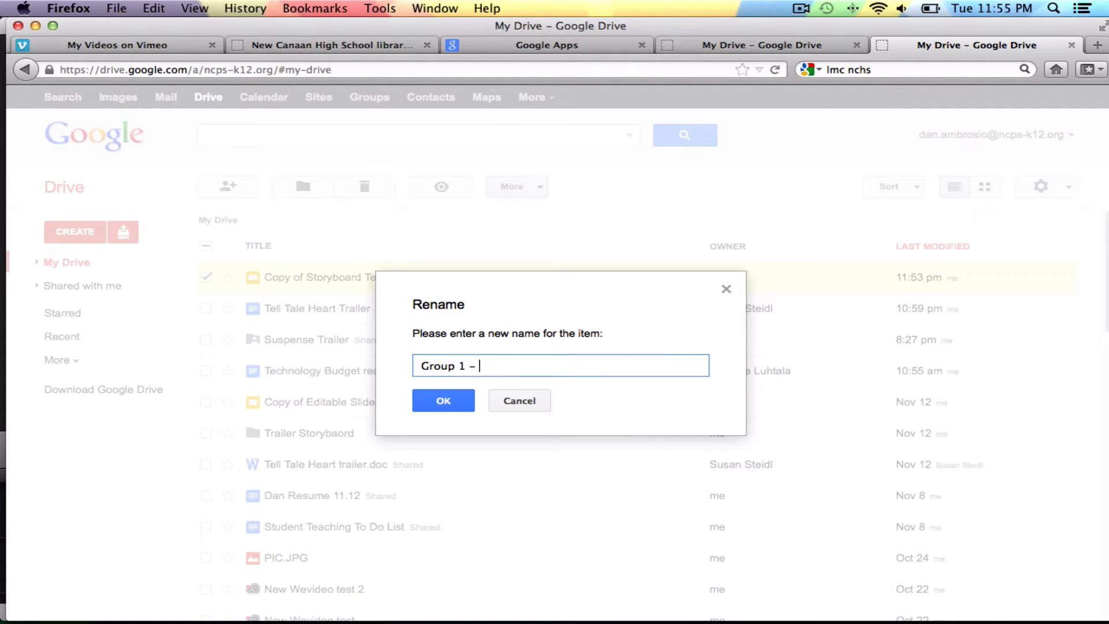
type("Tell Tale Heart")
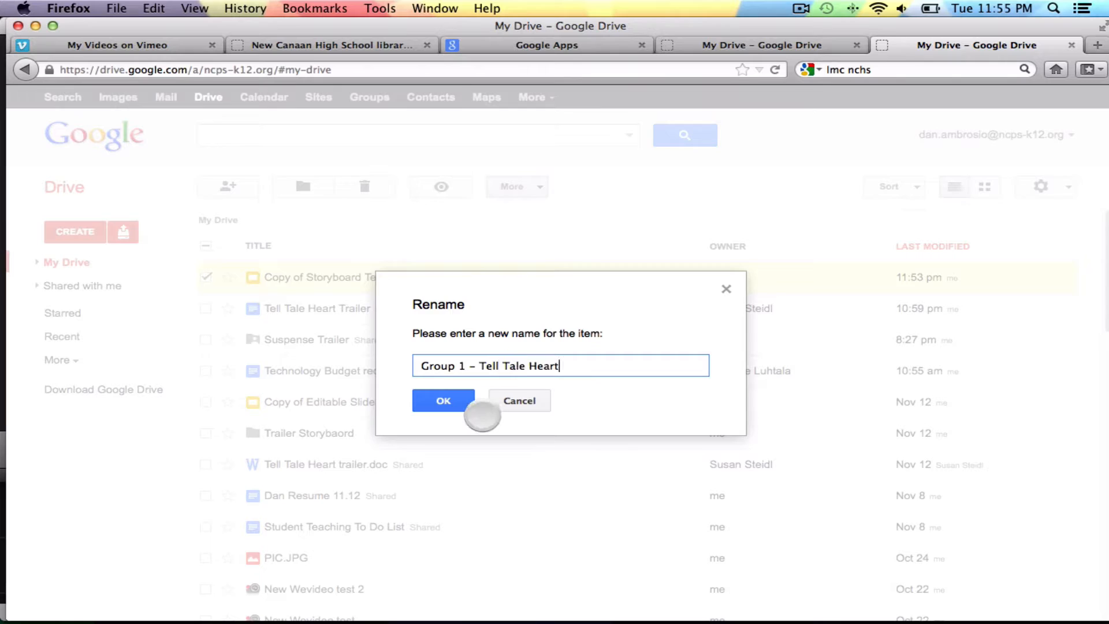
left_click(443, 401)
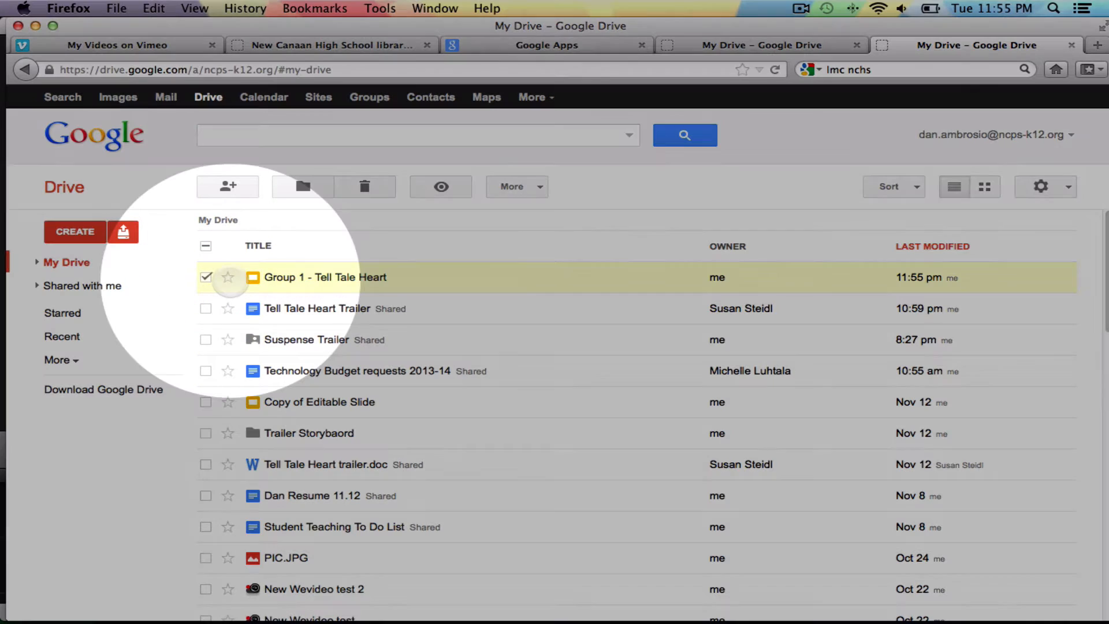
Add a suggested teacher as an editor on 'Group 1 - Tell Tale Heart'
right_click(324, 277)
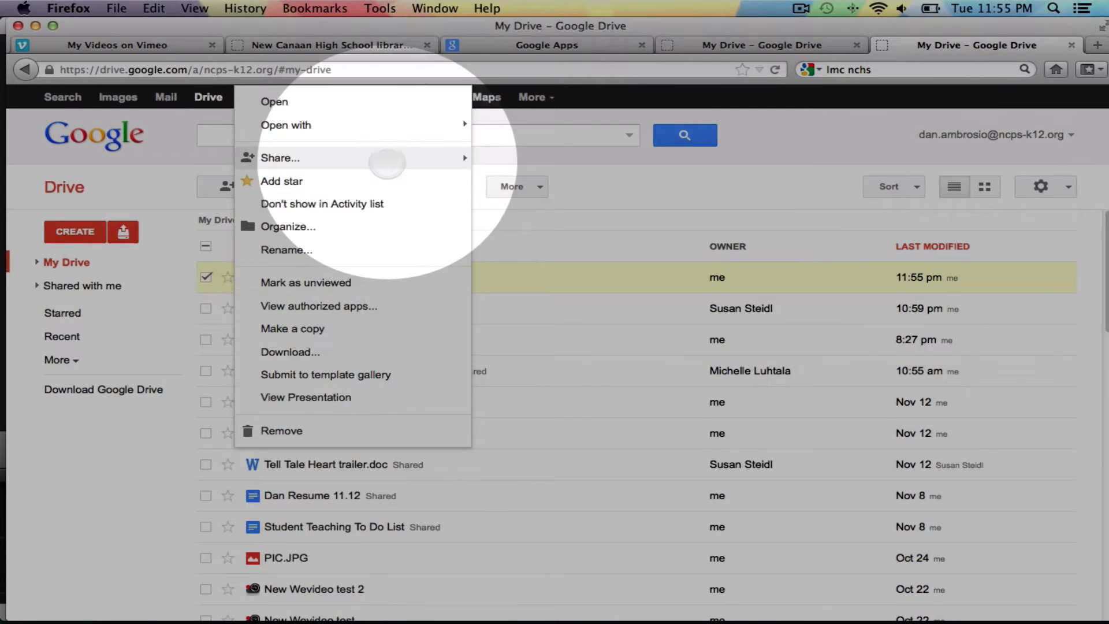
mouse_move(280, 158)
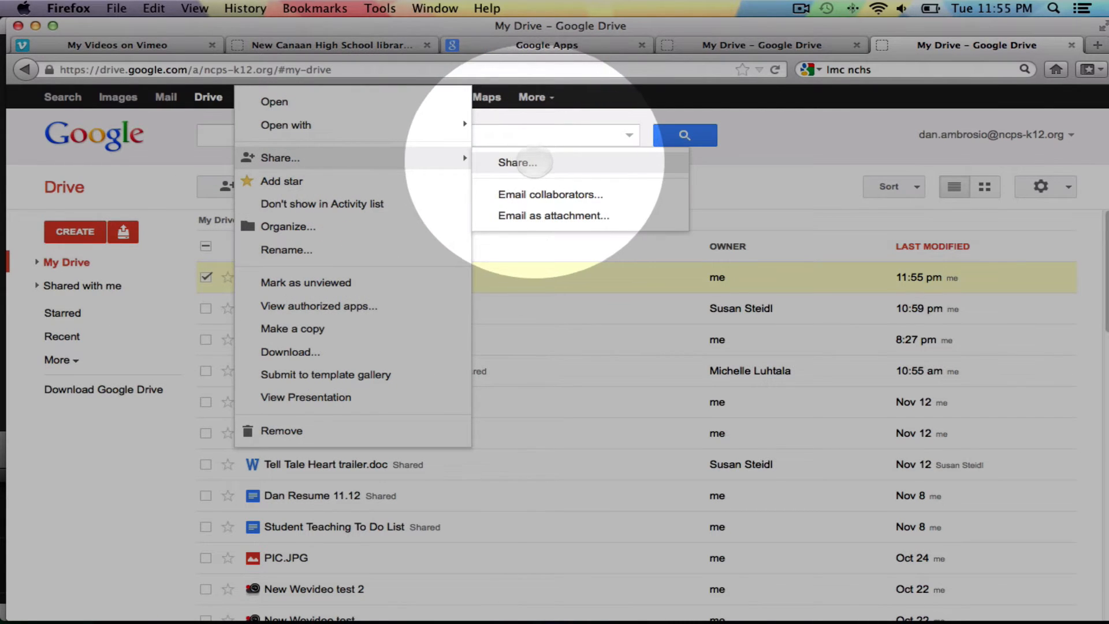
left_click(517, 162)
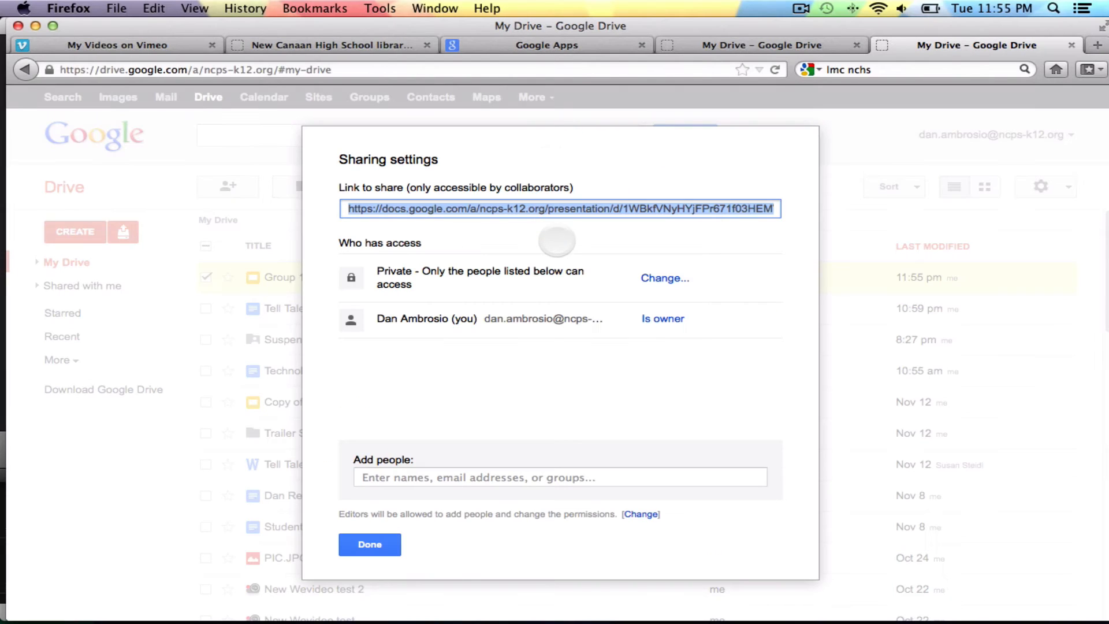
type("s")
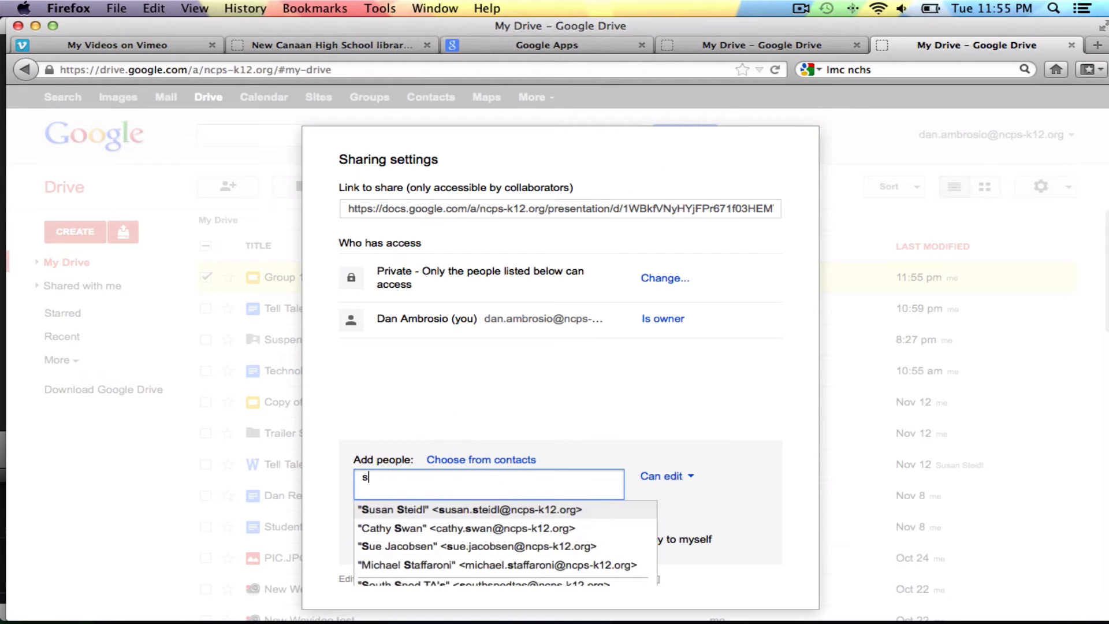
type("te")
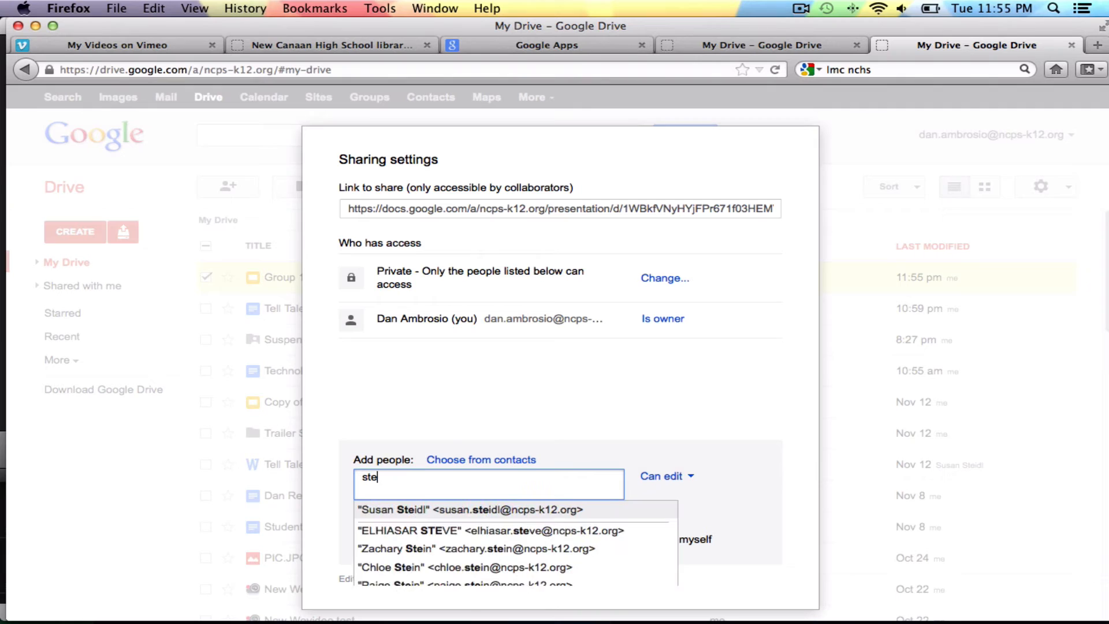
left_click(470, 510)
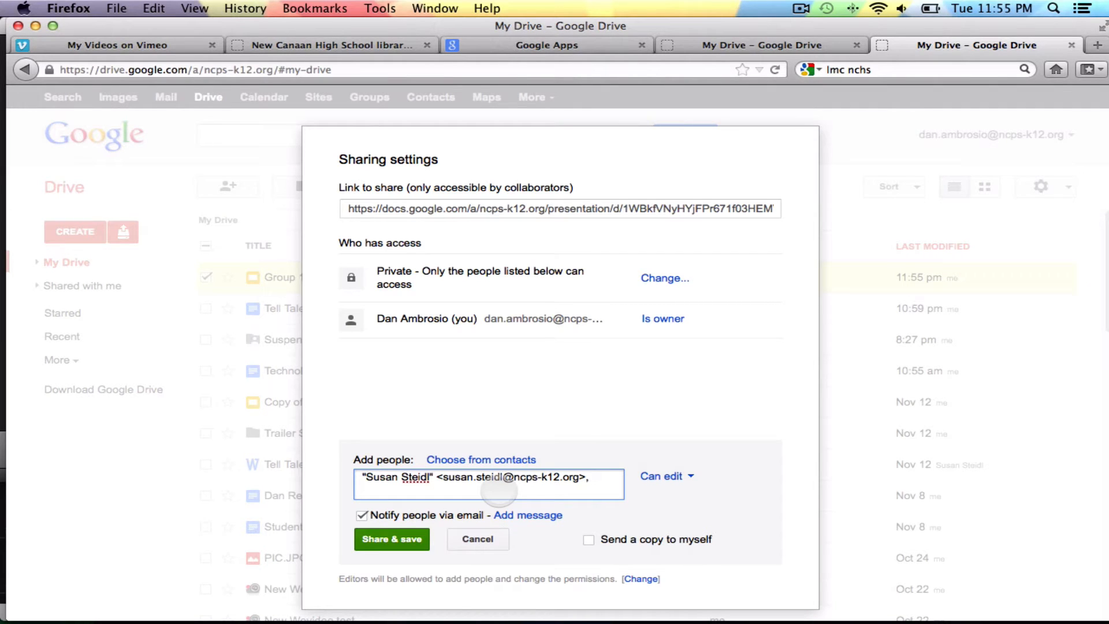
type("luhtr")
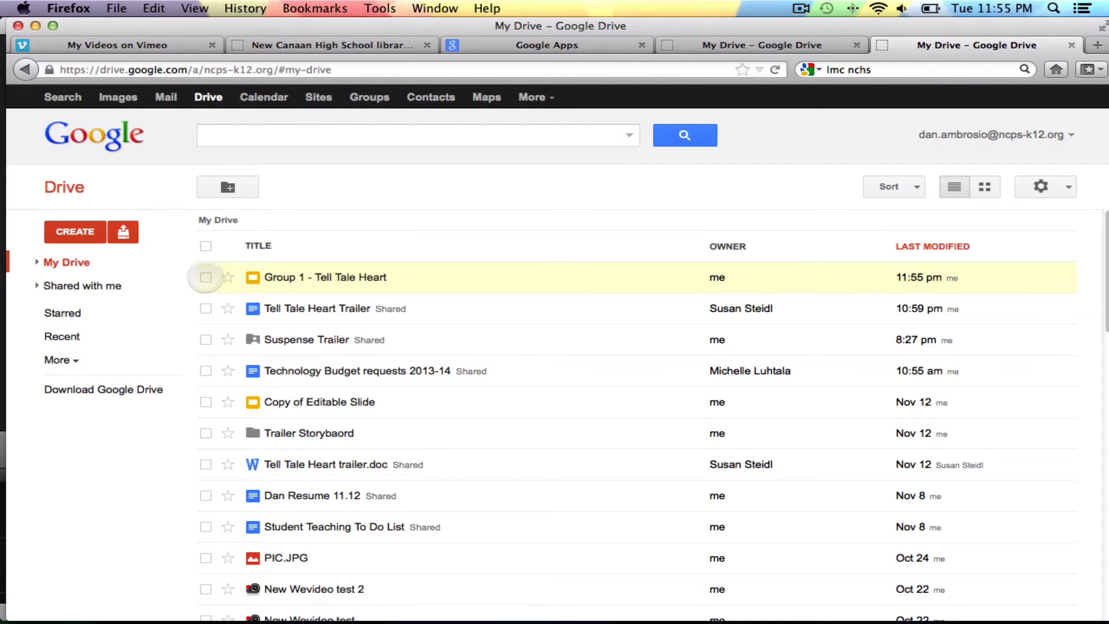
Open 'Group 1 - Tell Tale Heart' in Slides and choose Insert > Image
double_click(325, 277)
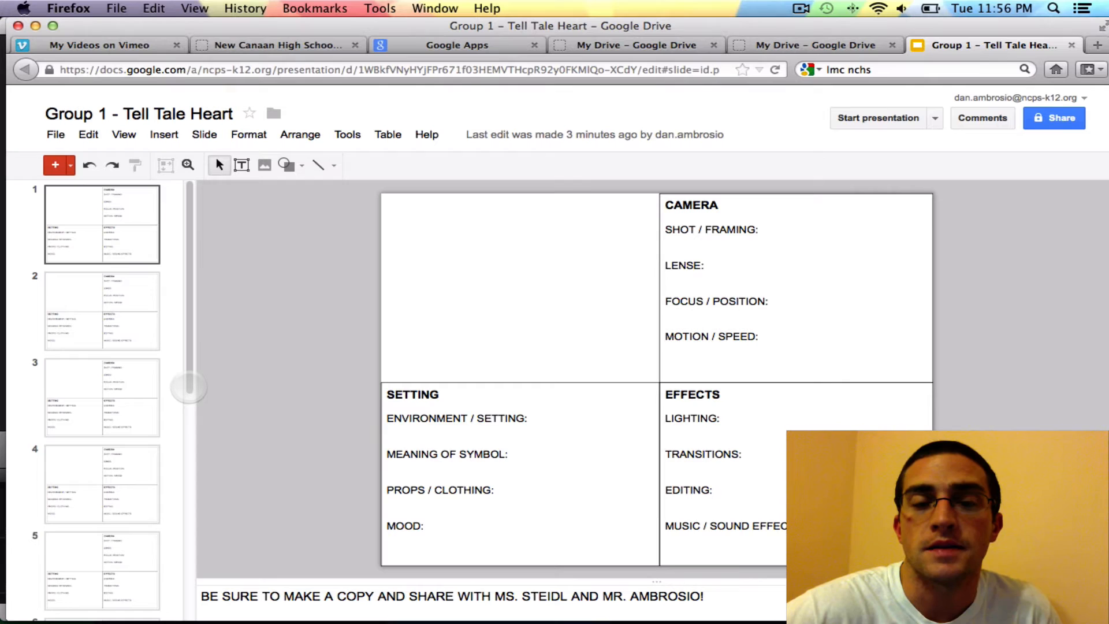
left_click(101, 224)
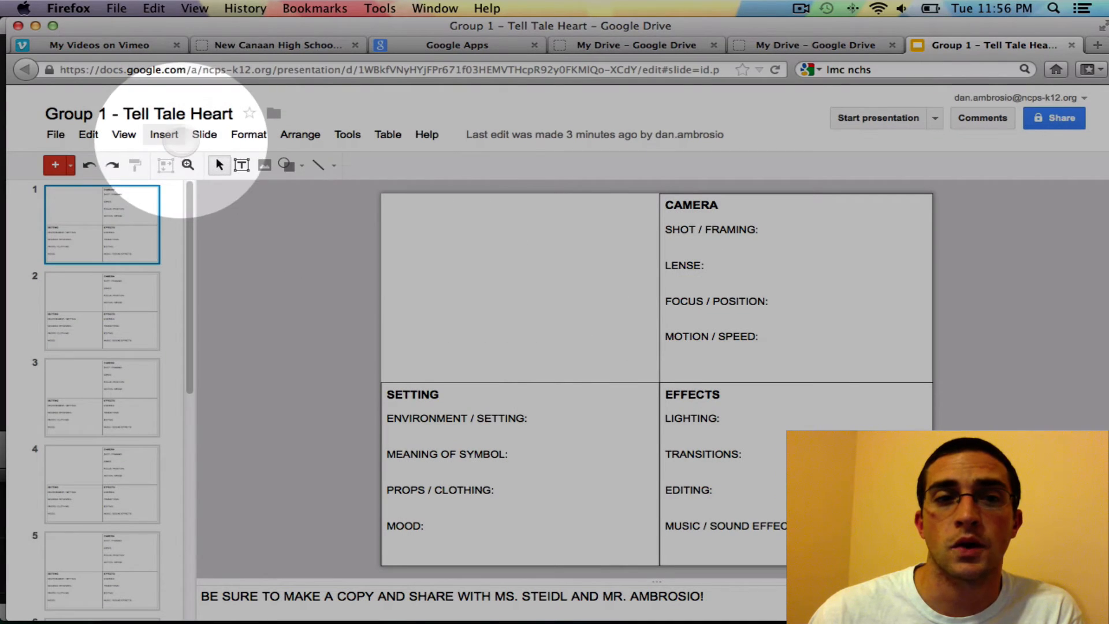
left_click(163, 135)
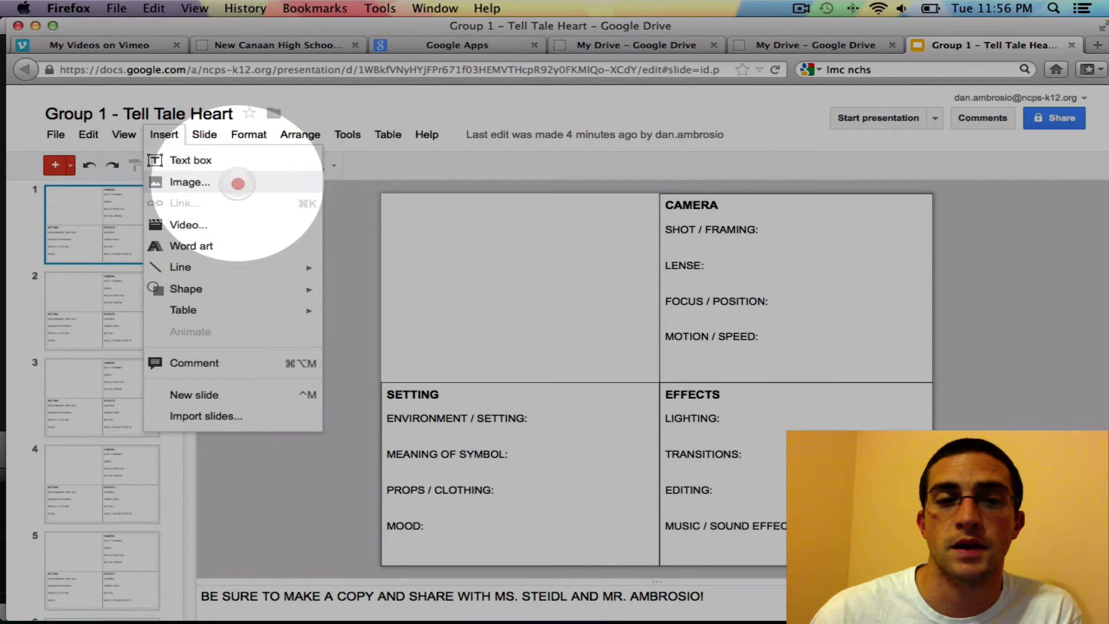
left_click(190, 182)
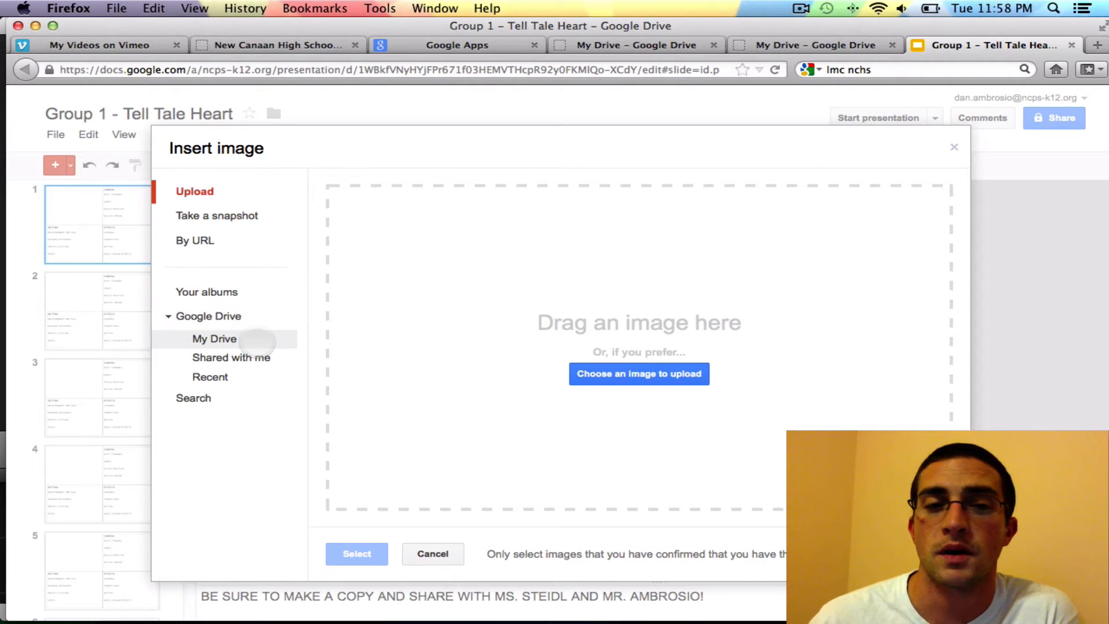
Browse My Drive and open the Suspense Trailer folder holding the kitchen photo
left_click(215, 338)
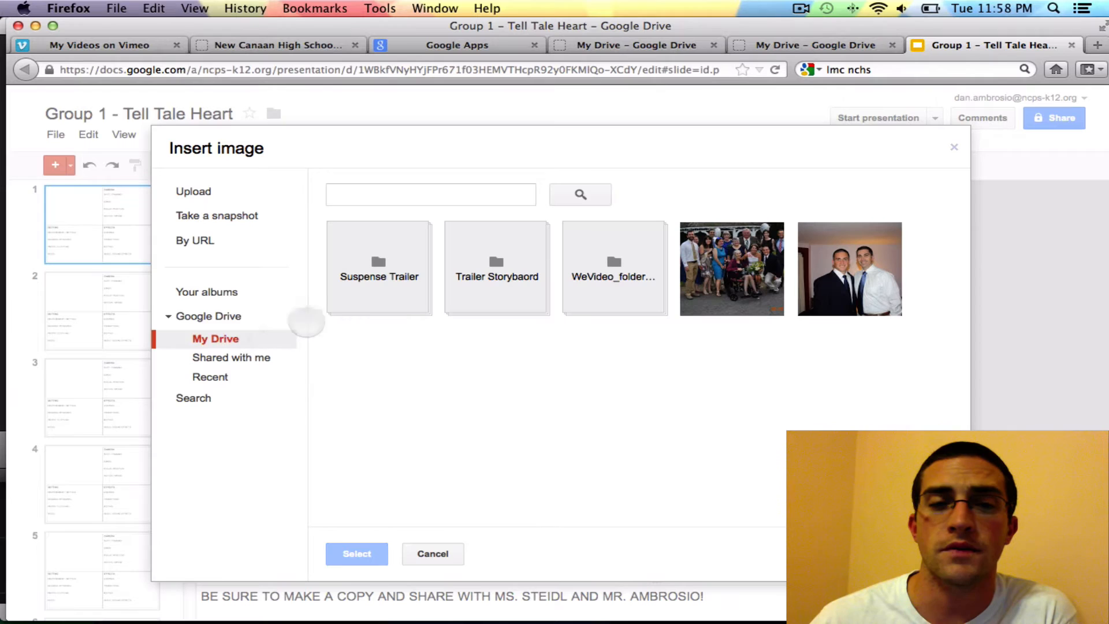
left_click(379, 268)
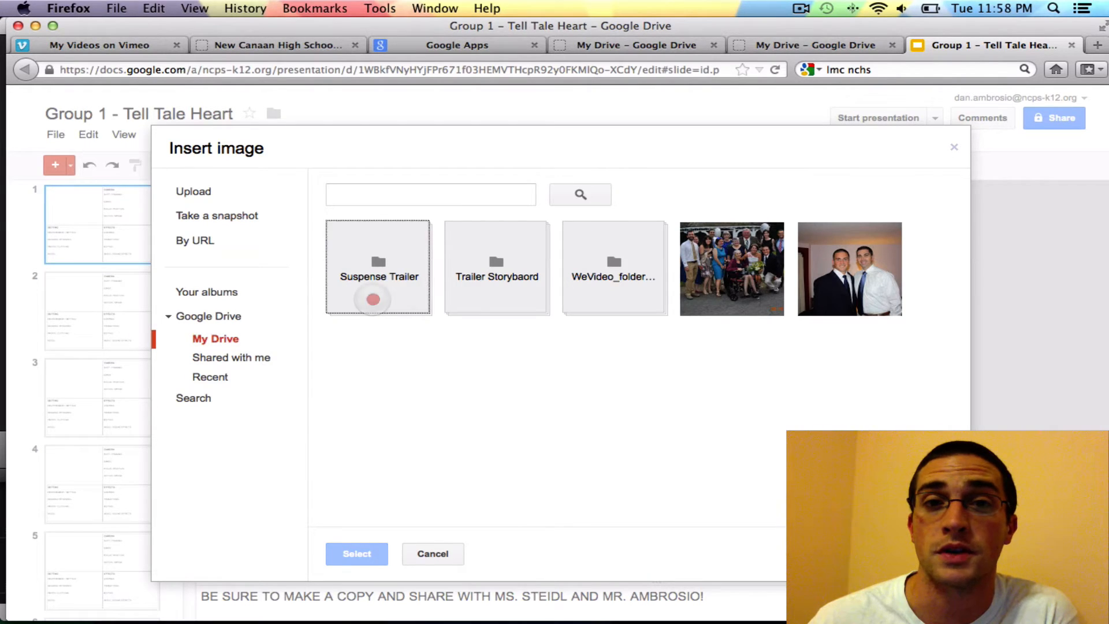
double_click(378, 269)
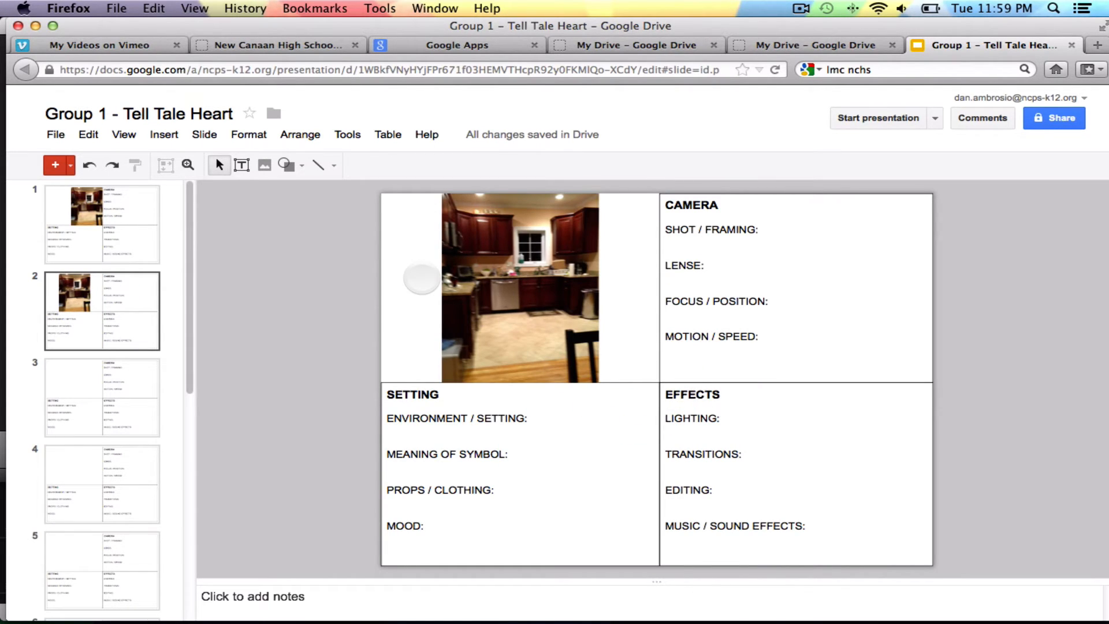
mouse_move(352, 217)
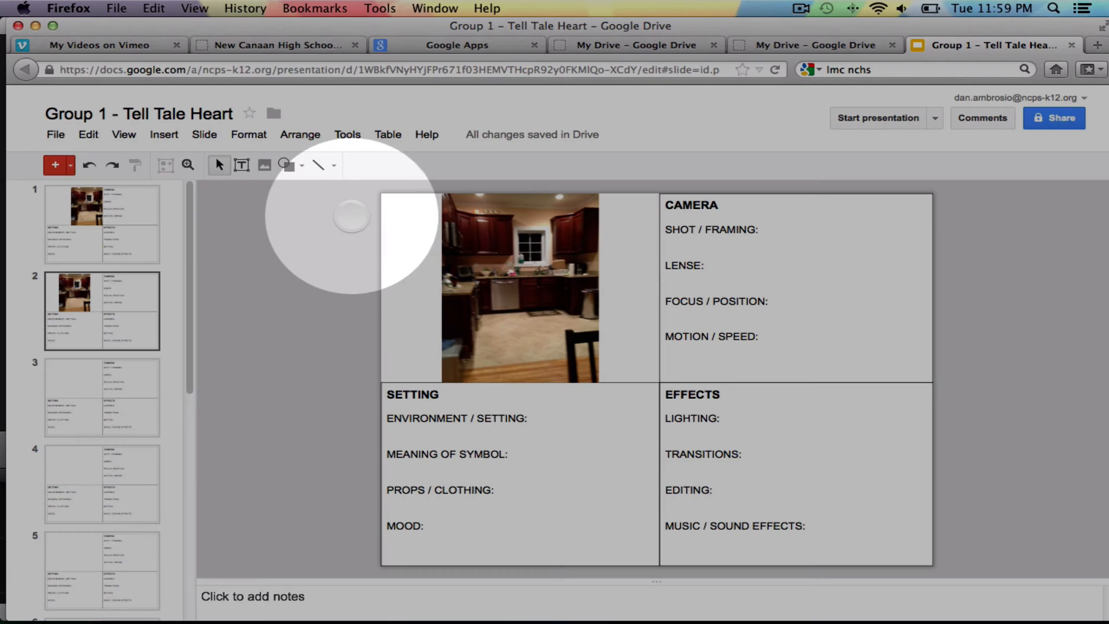
Draw a red arrow toward the kitchen photo and flip a second copy to face it
left_click(333, 165)
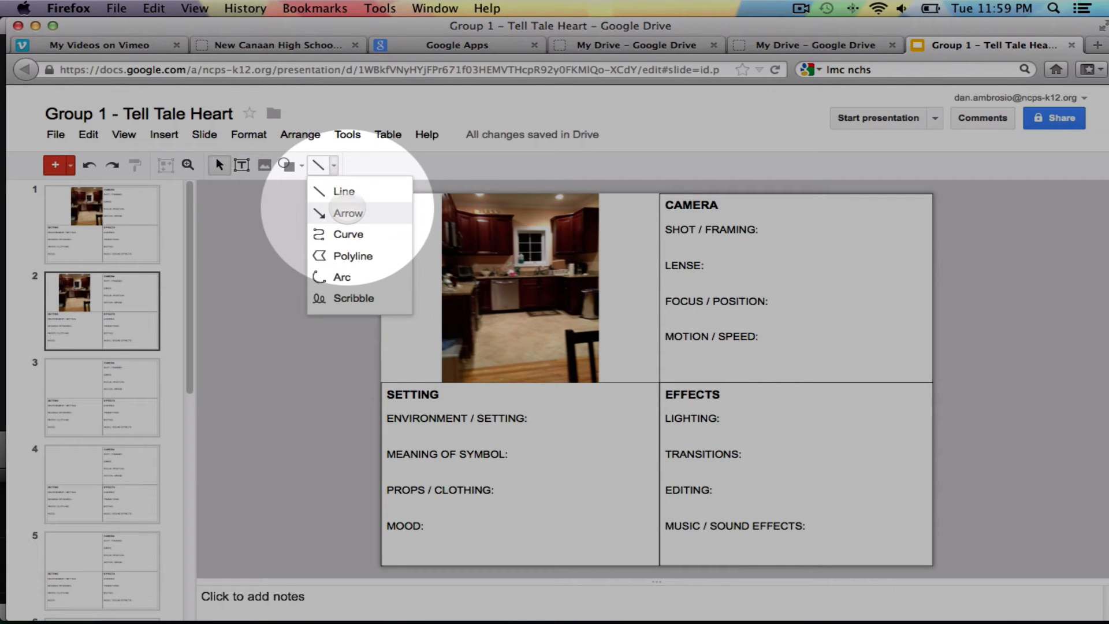
left_click(347, 213)
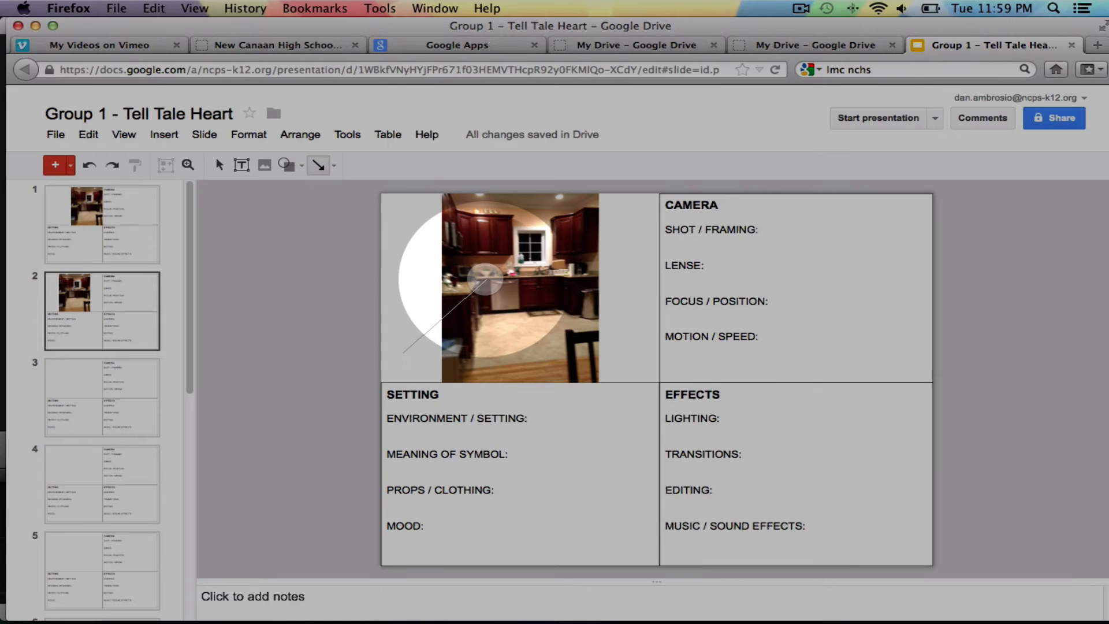
left_click(388, 165)
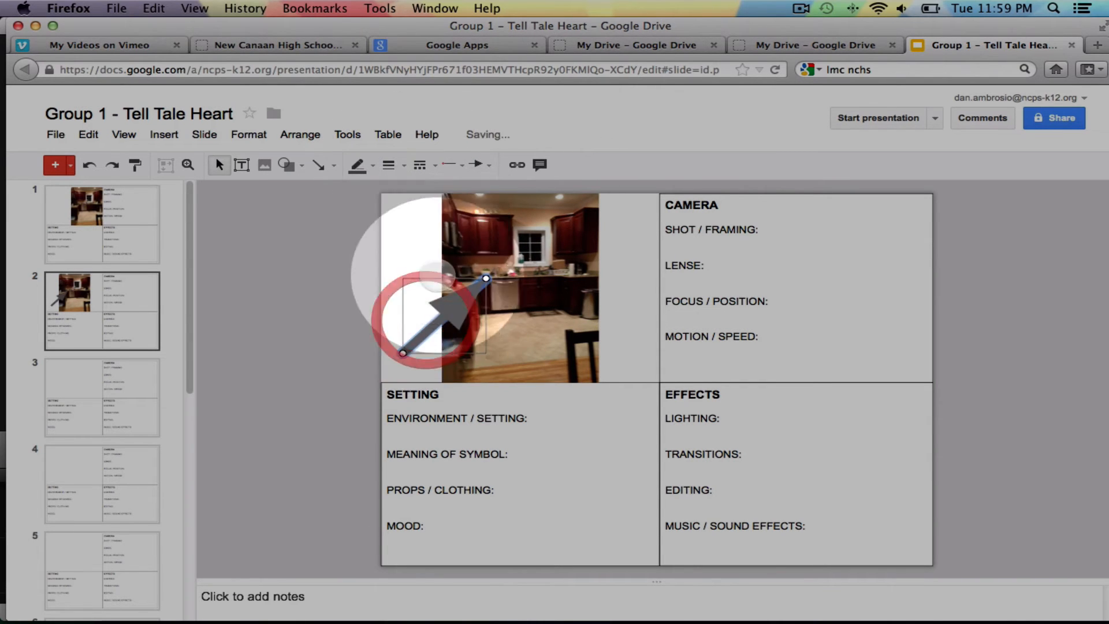
left_click(359, 164)
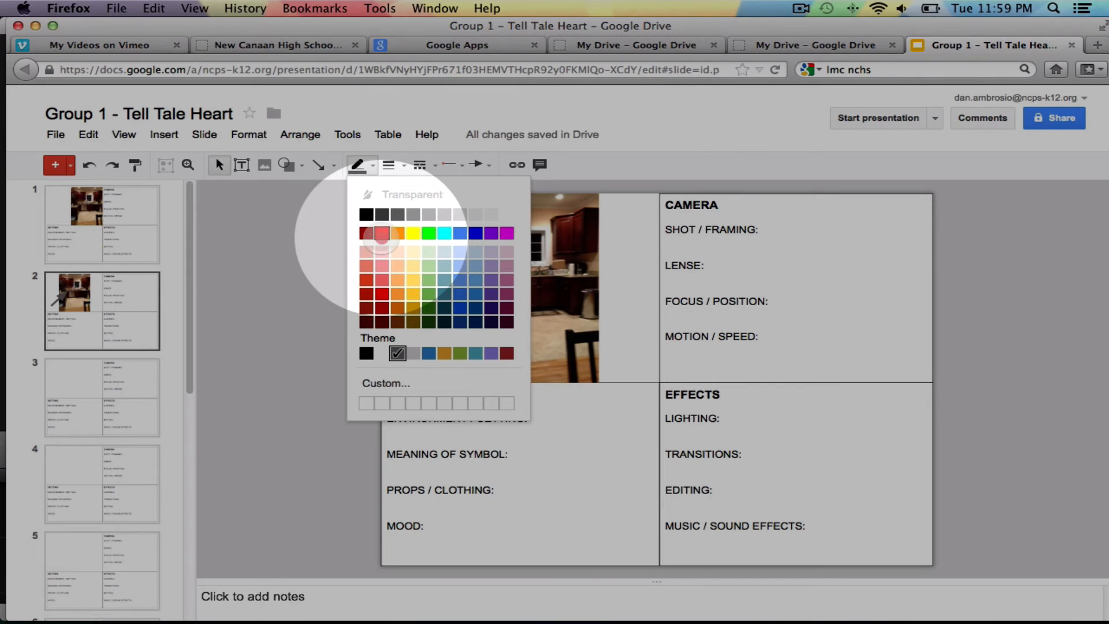
left_click(367, 233)
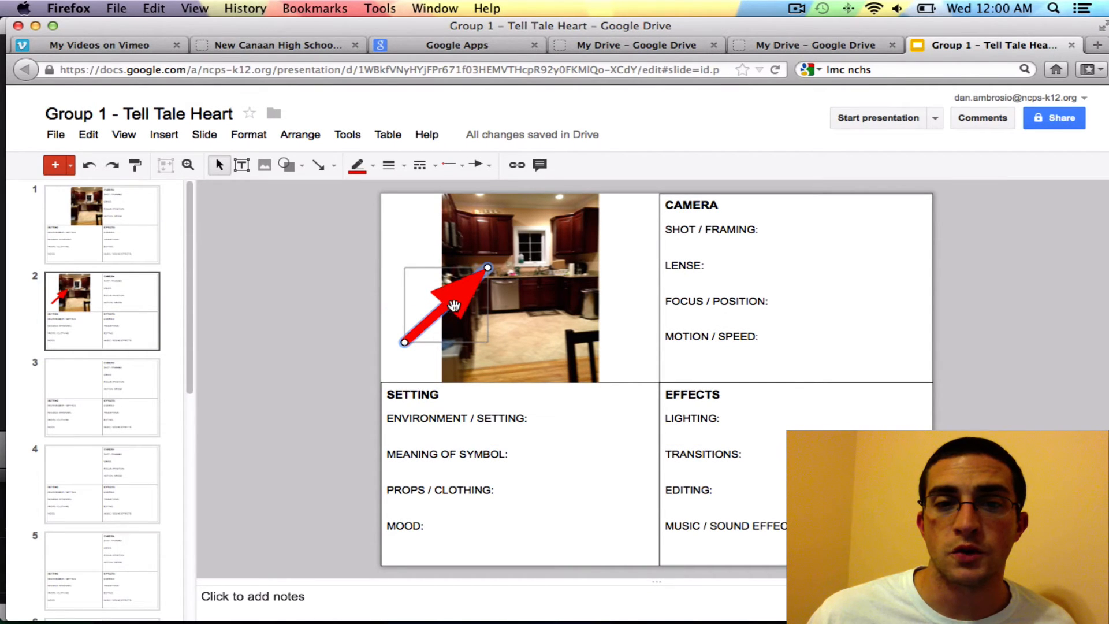
mouse_move(460, 295)
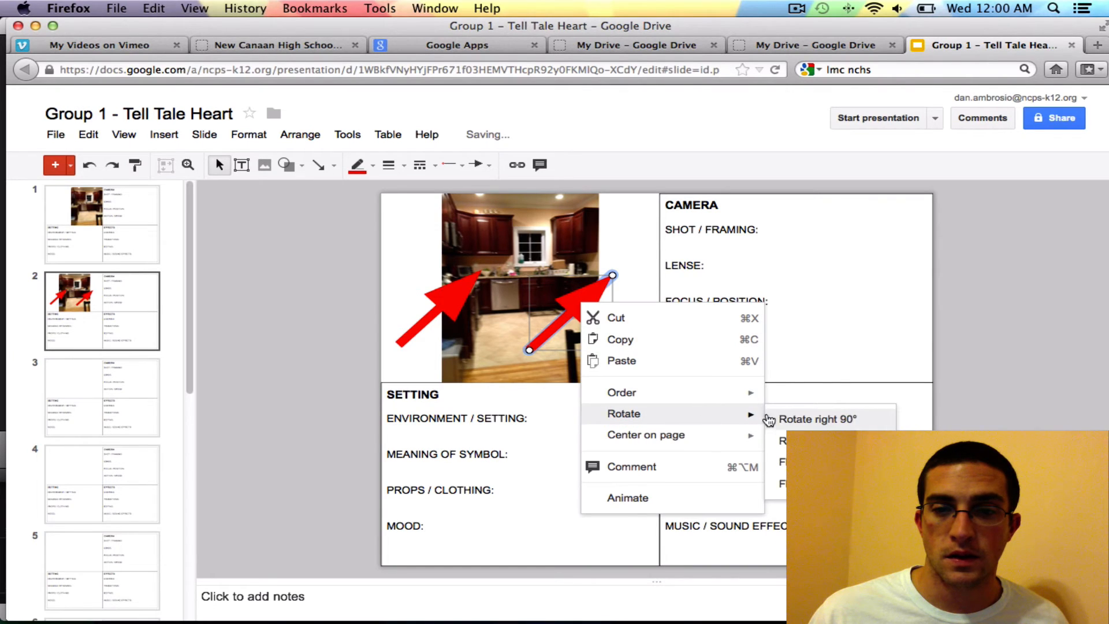
left_click(817, 419)
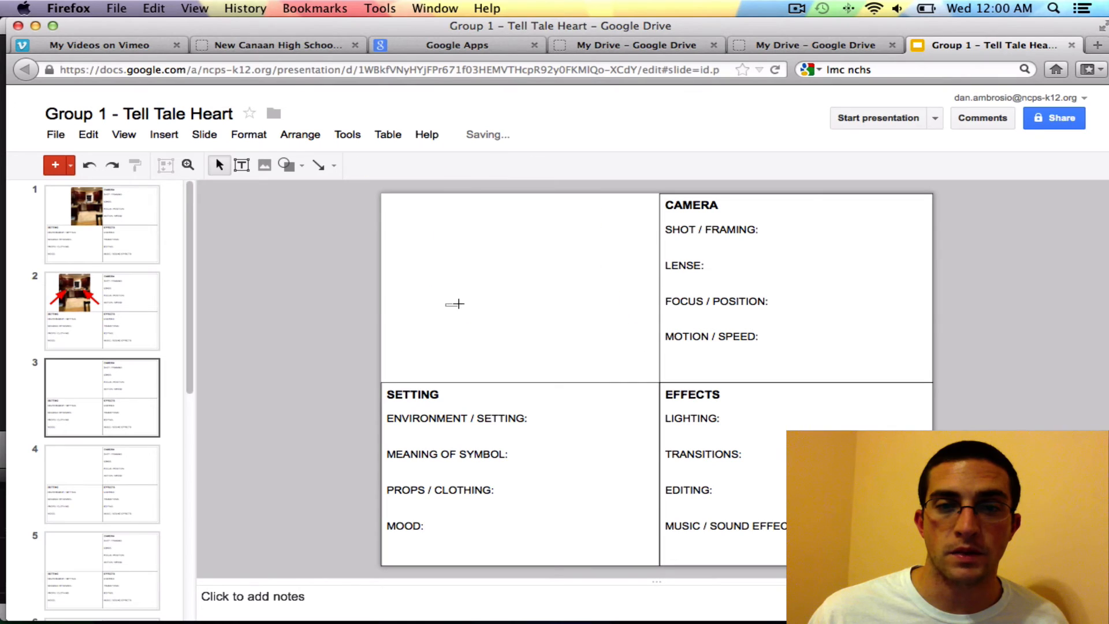
Draw freehand Scribble lines across the cabinets at the photo's top
left_click(332, 164)
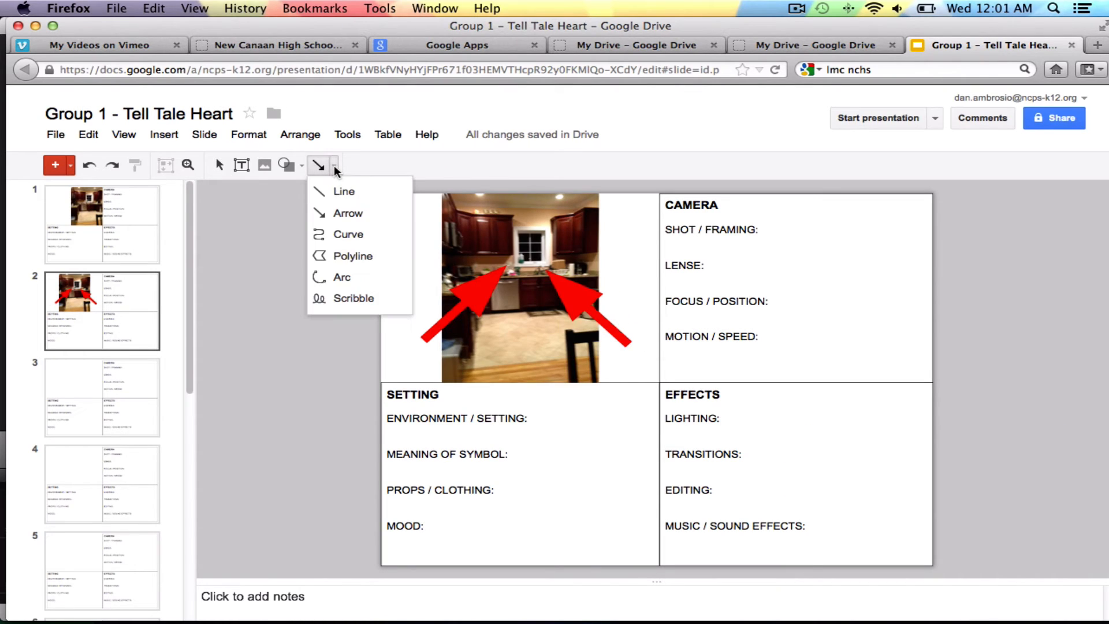
mouse_move(368, 298)
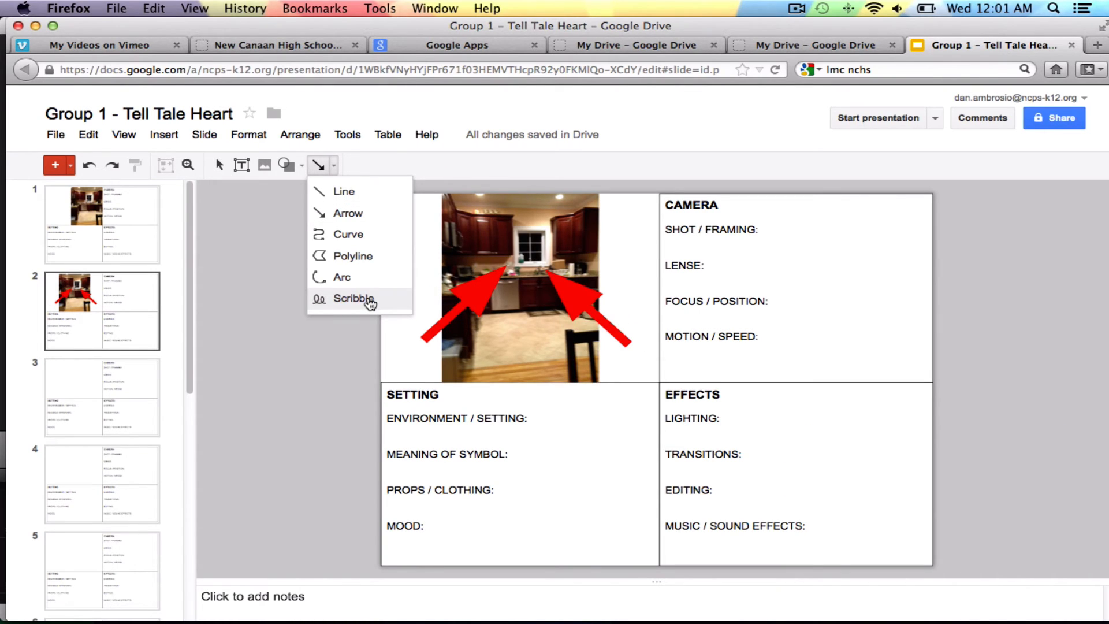
left_click(349, 299)
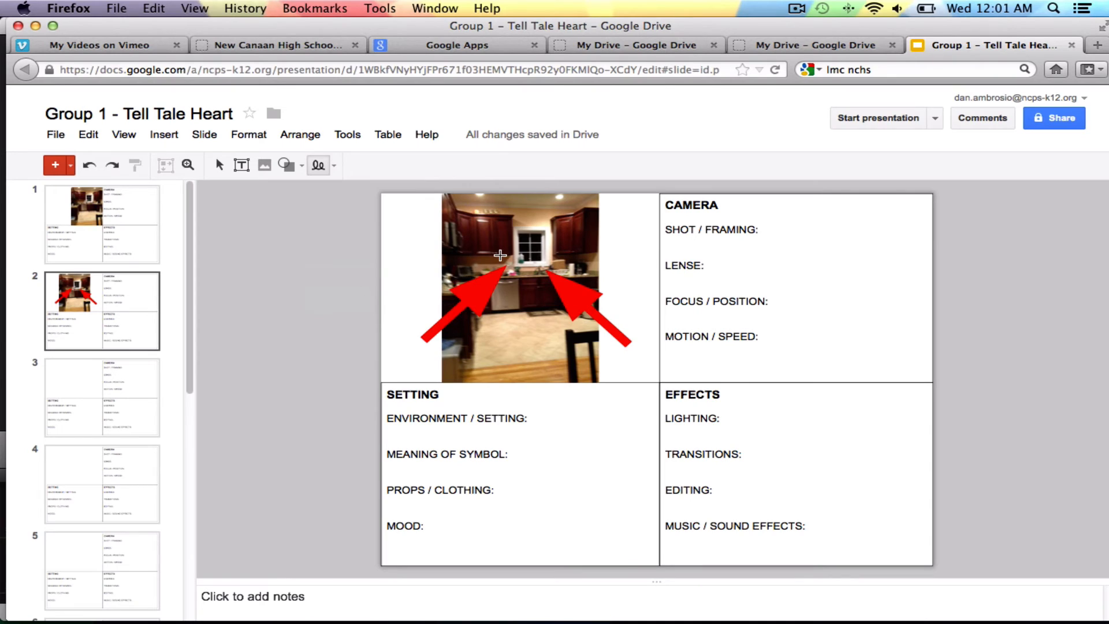
mouse_move(477, 234)
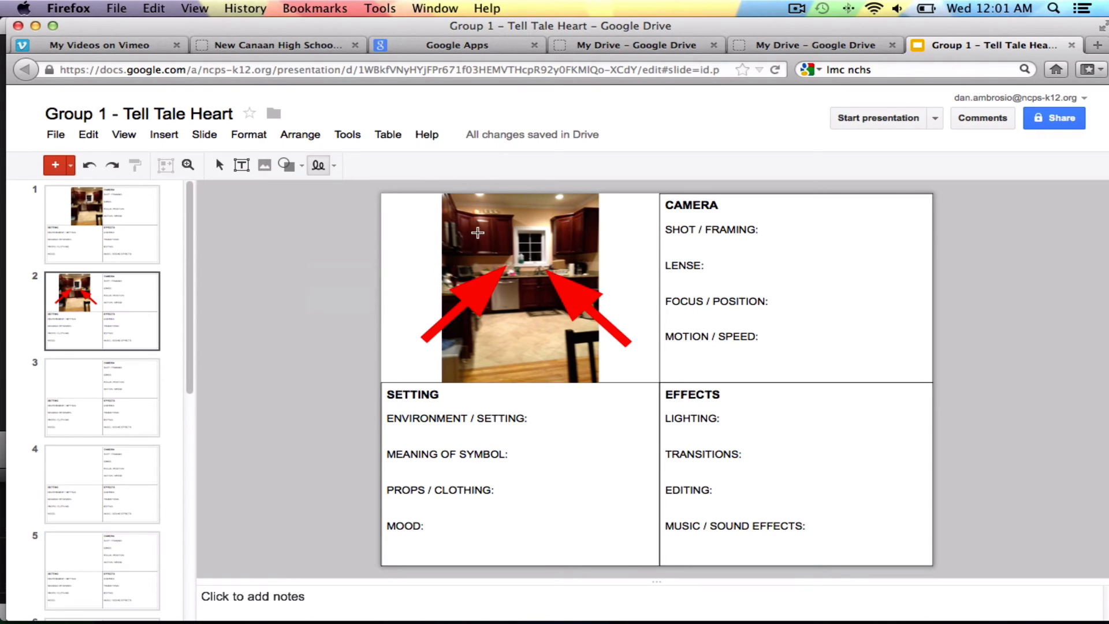
left_click_drag(470, 234, 570, 209)
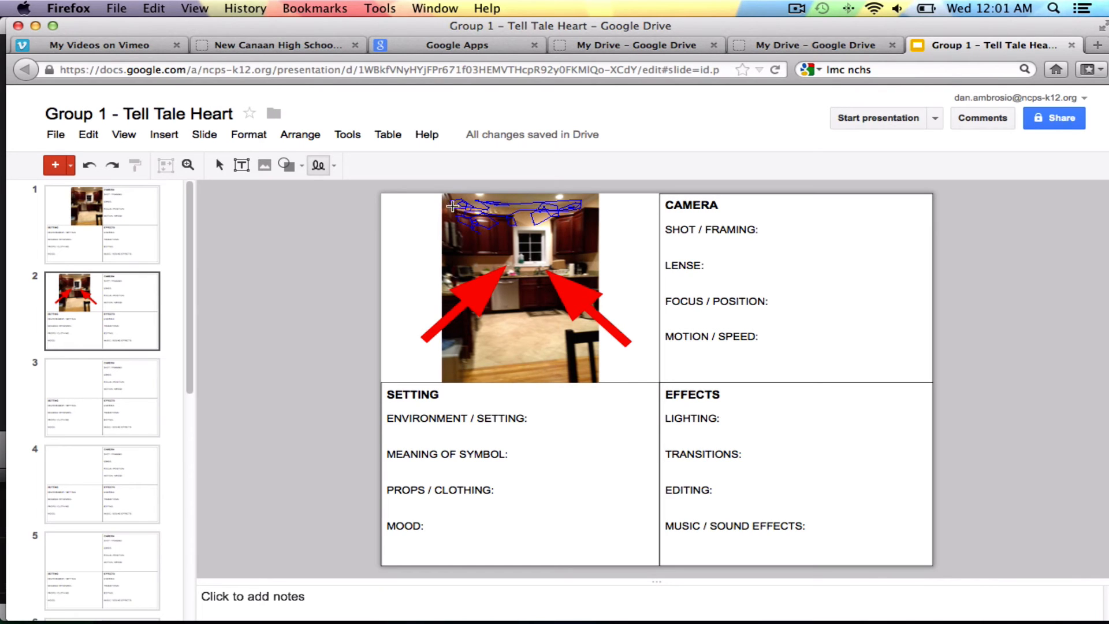
left_click_drag(453, 207, 520, 202)
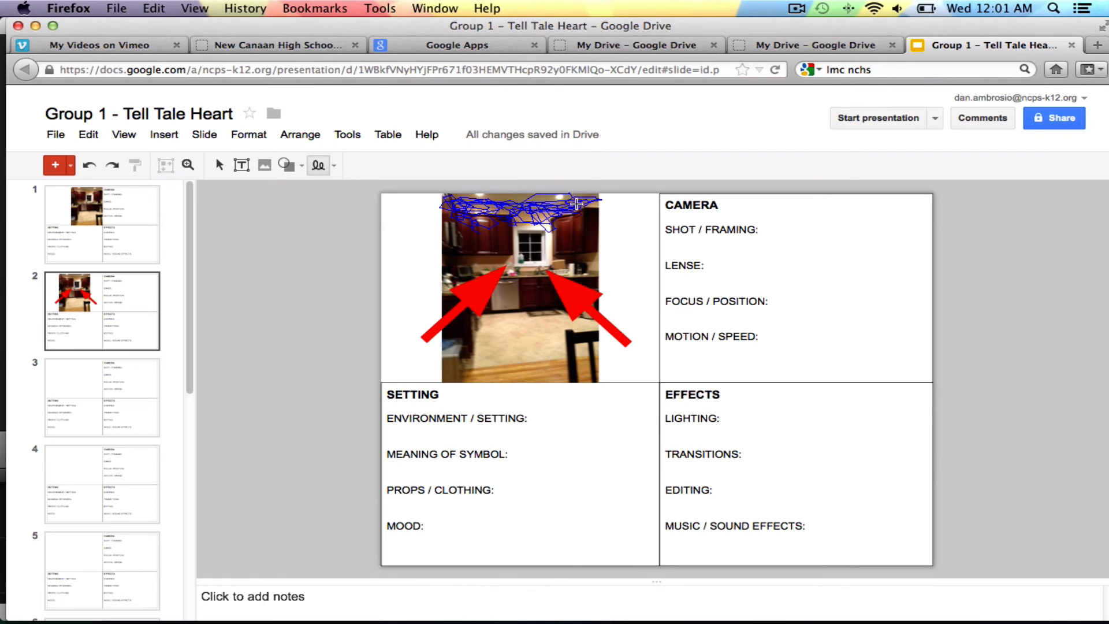
left_click(521, 205)
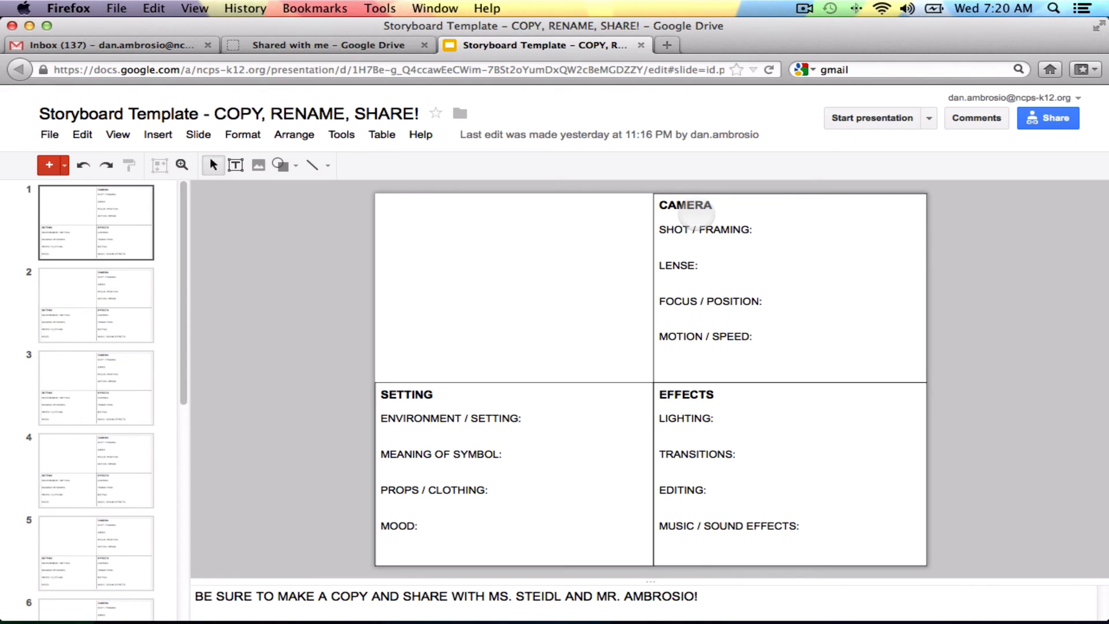
mouse_move(664, 233)
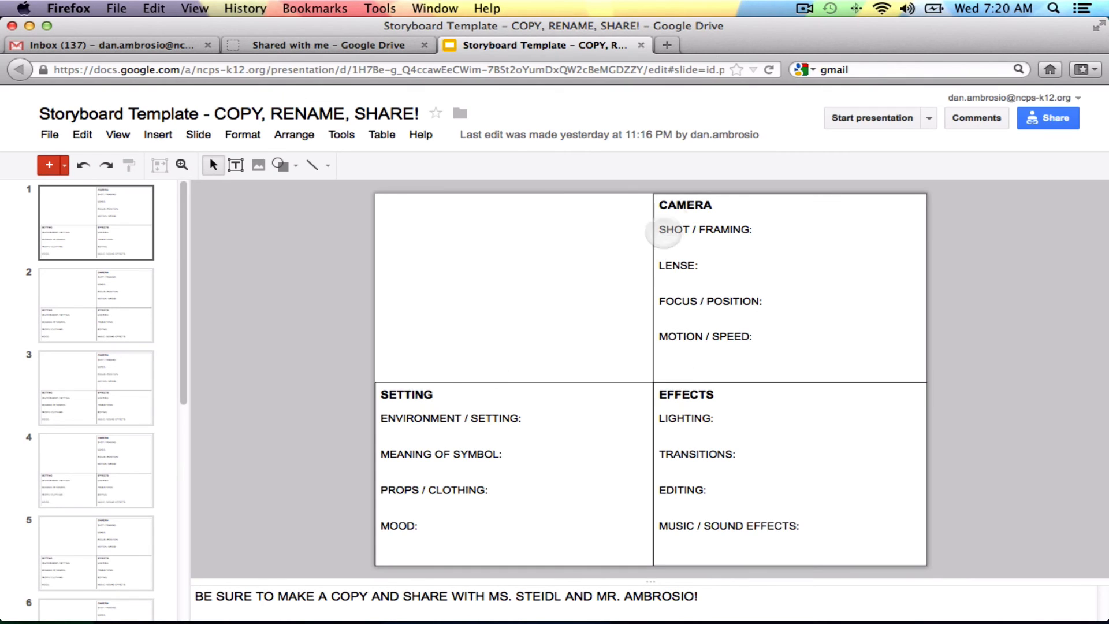
mouse_move(846, 334)
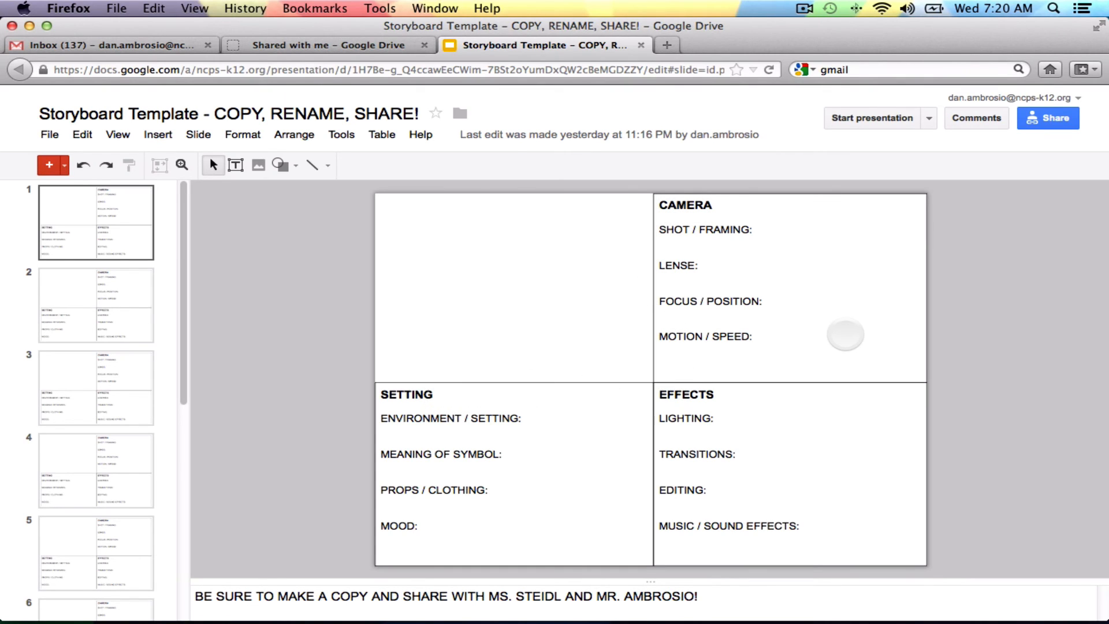